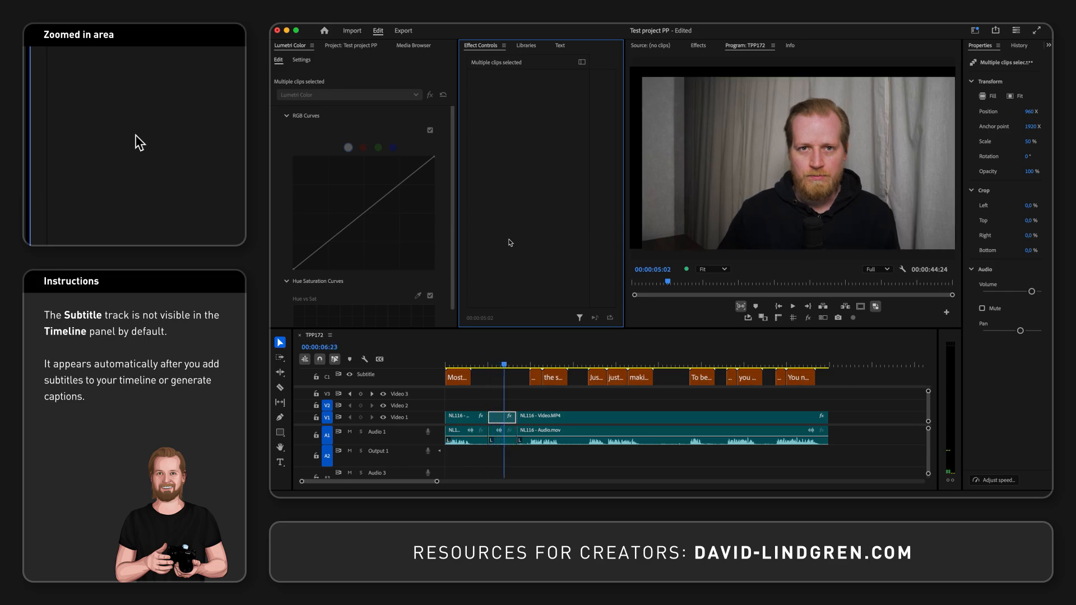
Deselect all timeline clips, then select only the NL116 - Video.MP4 clip.
left_click(507, 405)
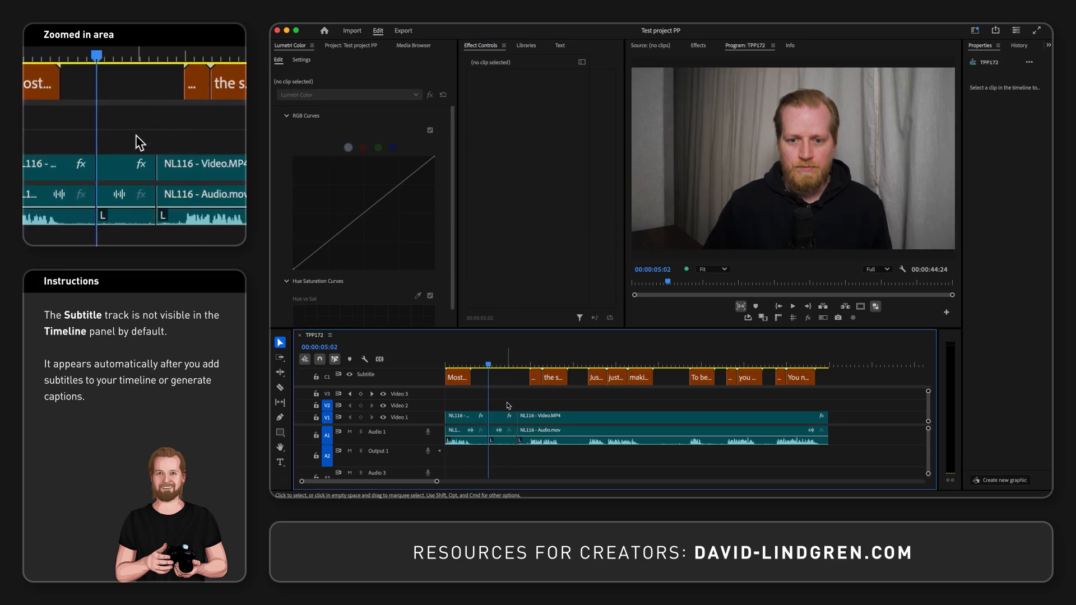
left_click(502, 416)
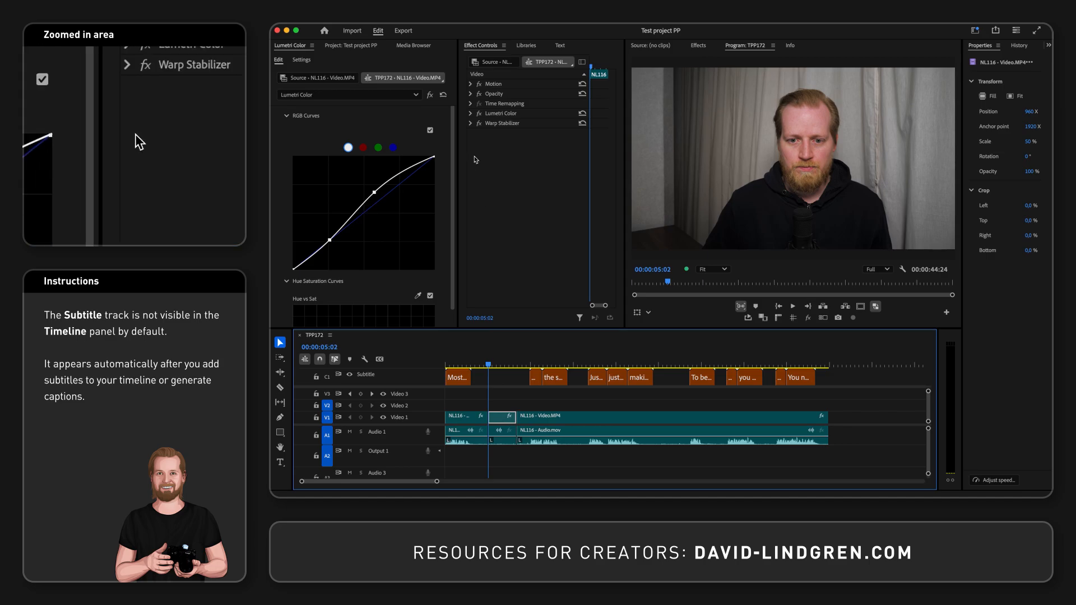
Expand Motion in Effect Controls and enter 50,1 as the Scale value.
left_click(470, 84)
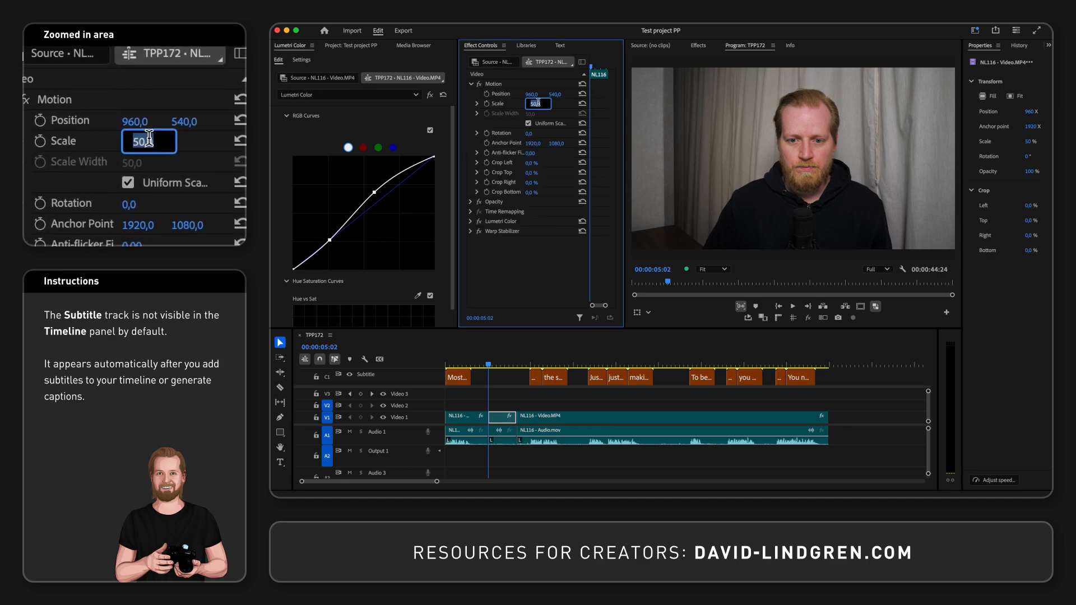
type("50,1")
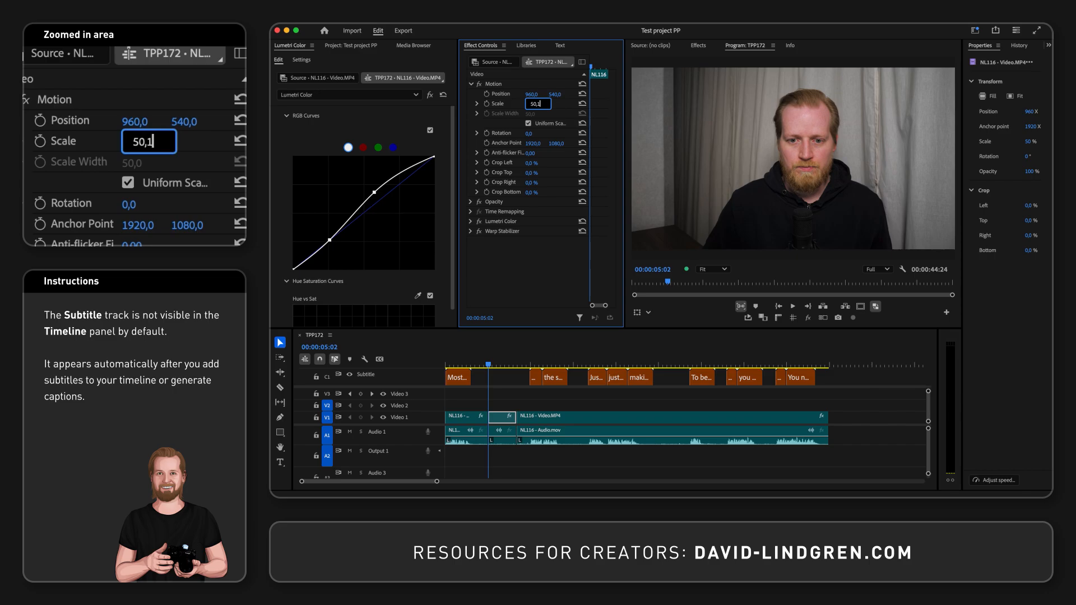